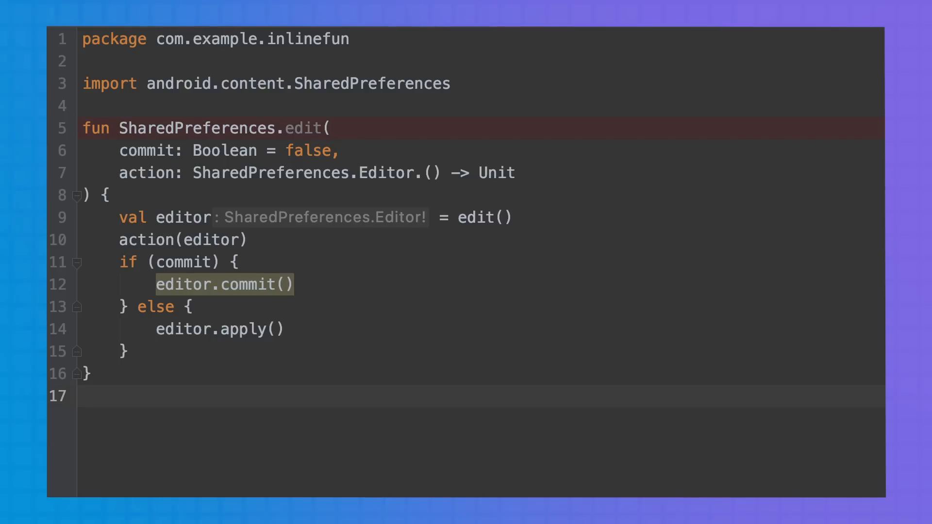
Scroll the preferences file to bring the SharedPreferences.edit extension and saveToken into view
scroll(down, 3)
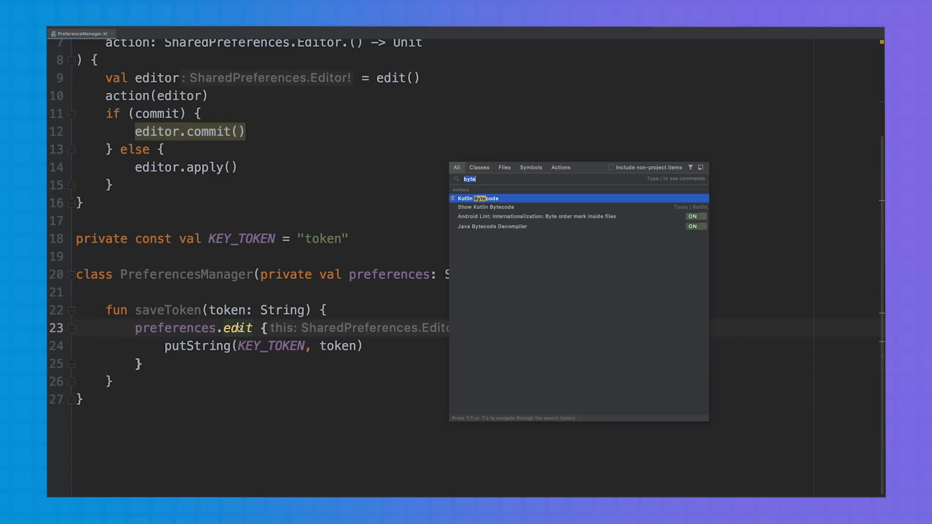
Show PreferencesManager's Kotlin bytecode and decompile it to Java beneath the source
click(477, 198)
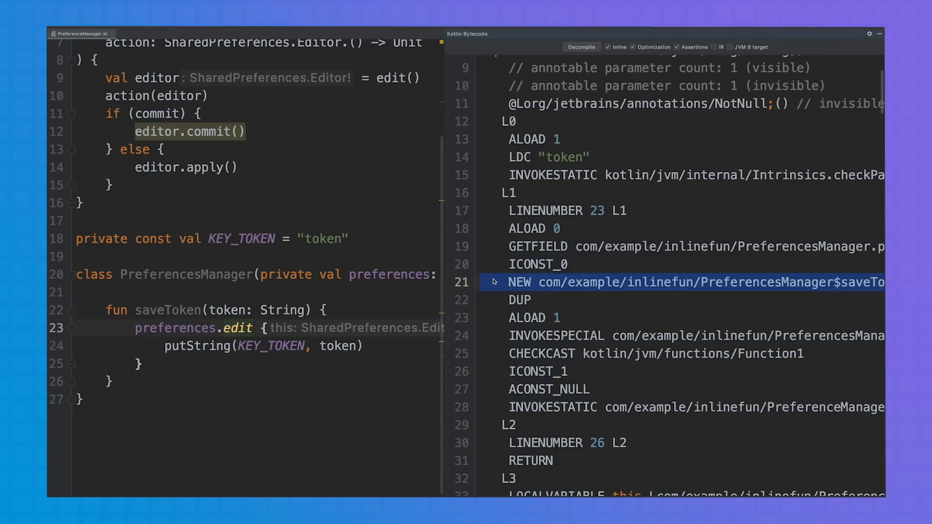
click(580, 47)
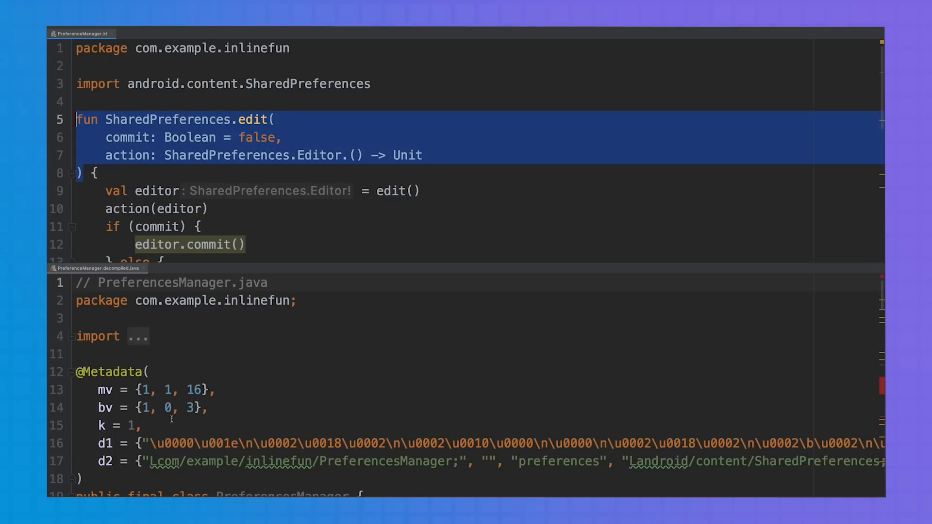
Trace edit$default's preferences and false arguments to the receiver and commit parameters, then close the decompiled Java
scroll(down, 3)
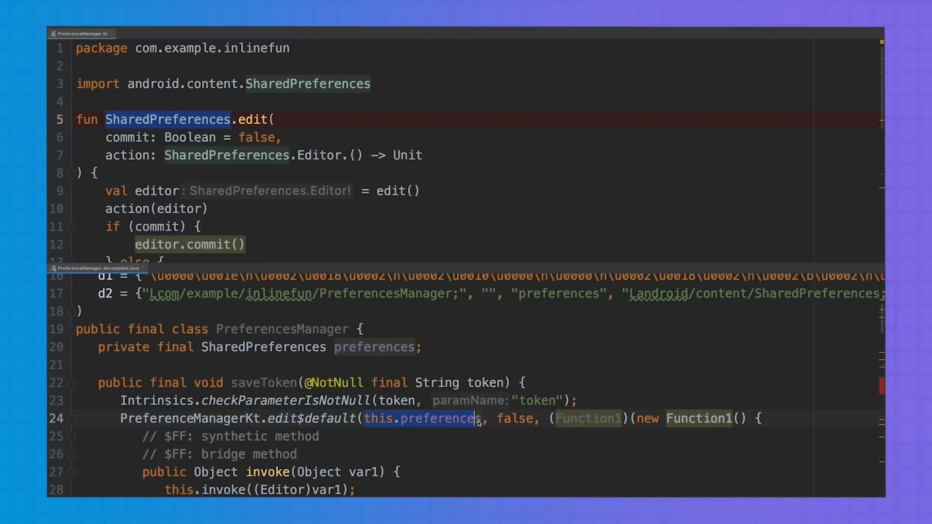
click(105, 137)
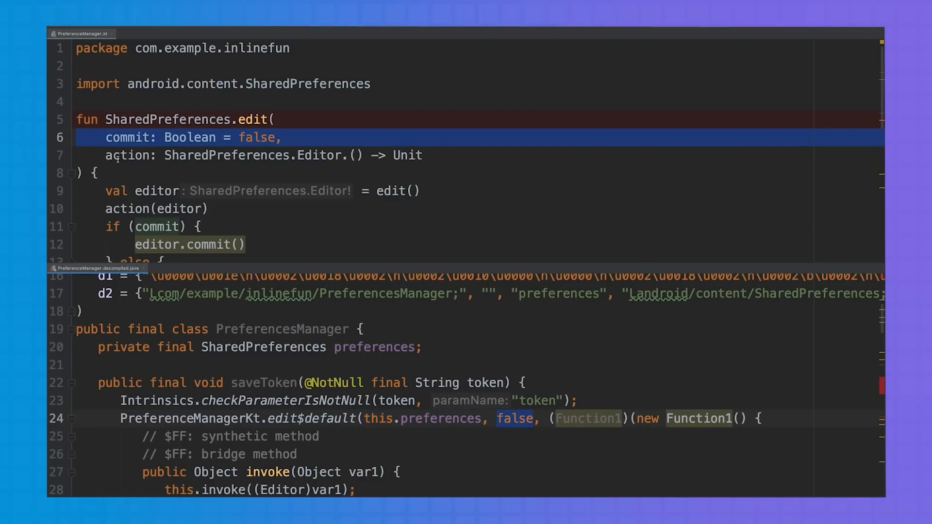
click(119, 155)
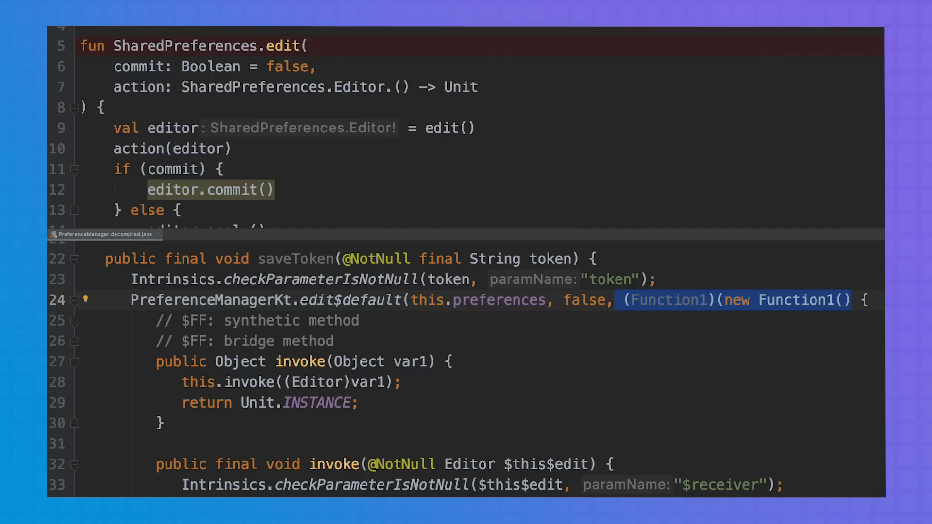
click(81, 33)
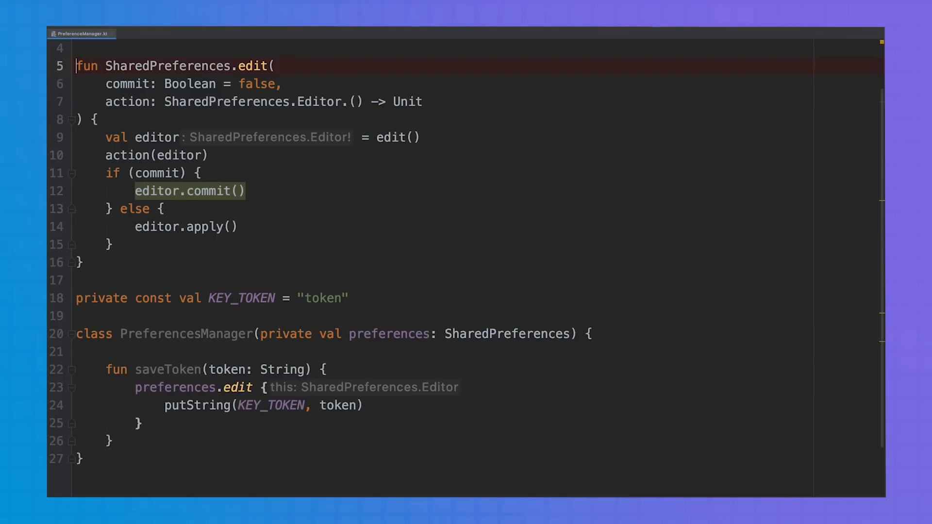
Declare edit as inline and decompile again so saveToken shows the inlined putString and apply calls
text(inline)
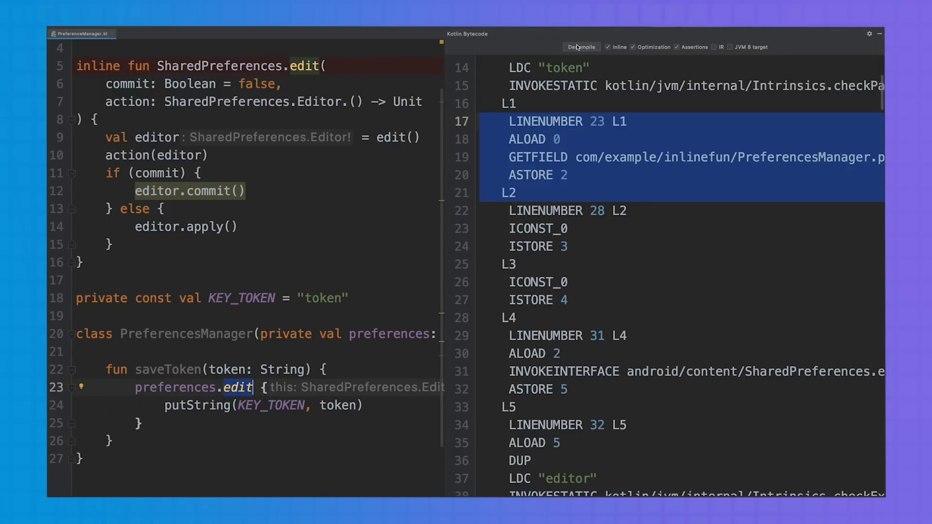
click(580, 46)
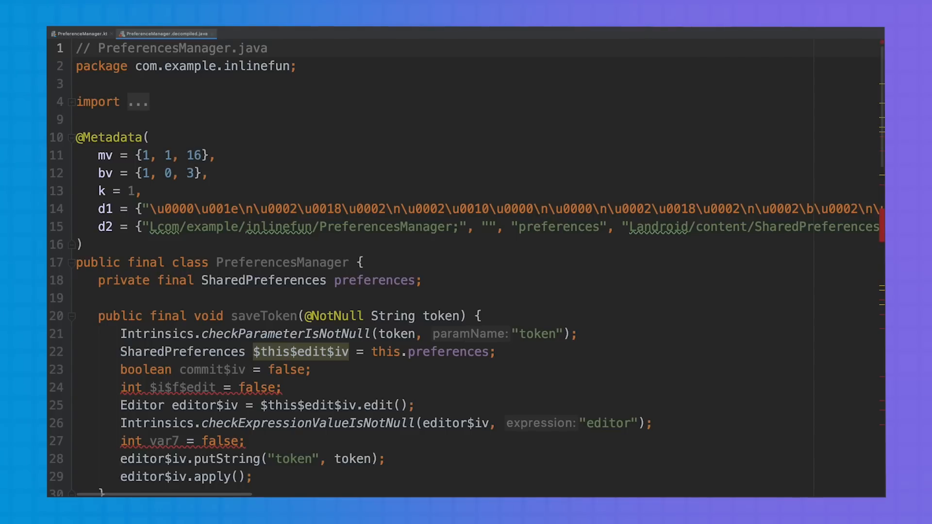
scroll(down, 3)
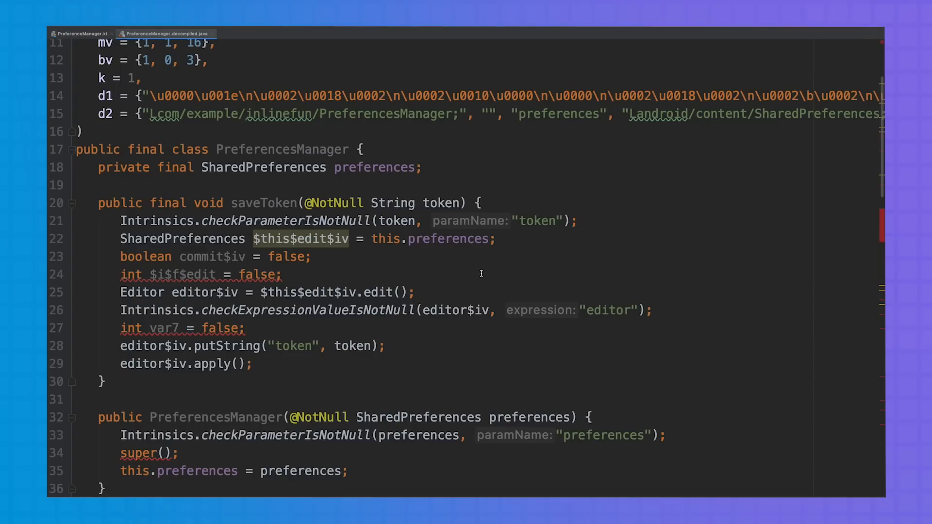
right_click(166, 33)
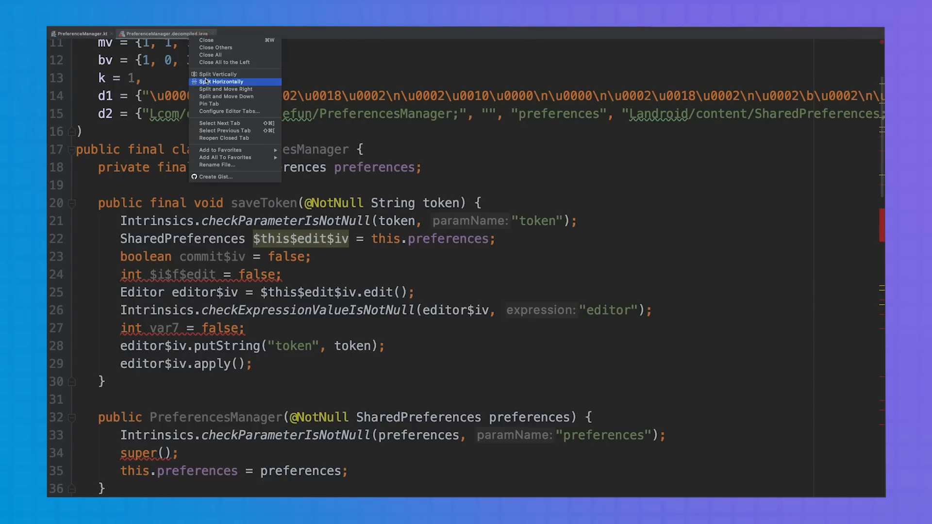
Split the editor horizontally to view the simple add function file alongside
click(220, 82)
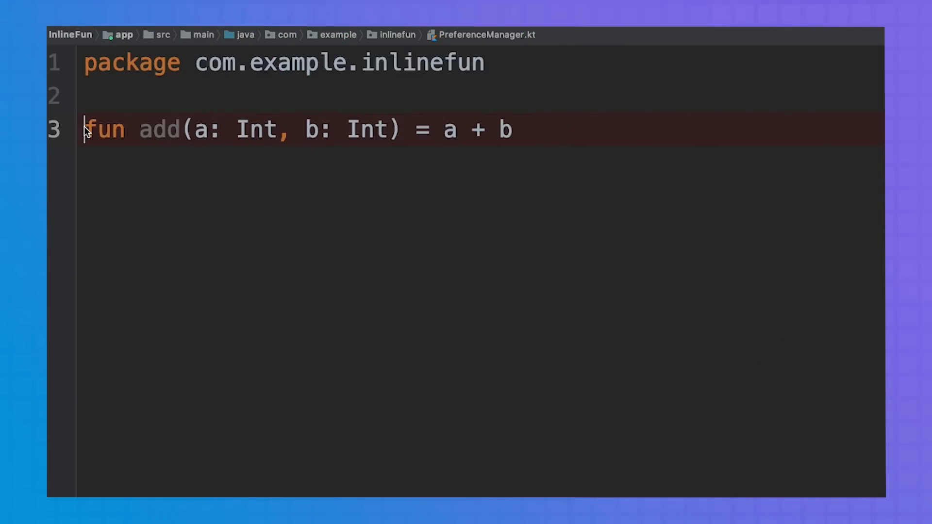
Declare add as inline and read the insignificant-performance-impact inspection warning
text(inline)
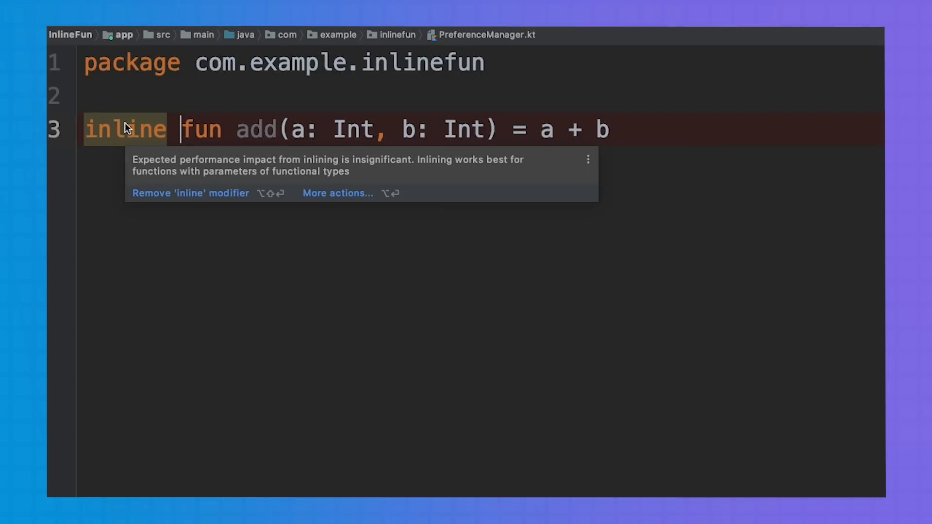
click(190, 192)
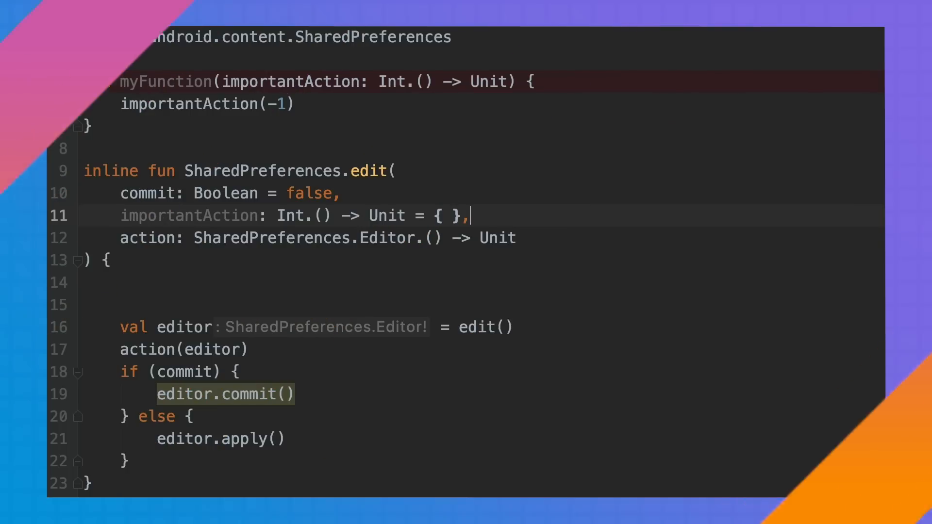
Add myFunction(importantAction) as the first statement of the inline edit body
click(125, 282)
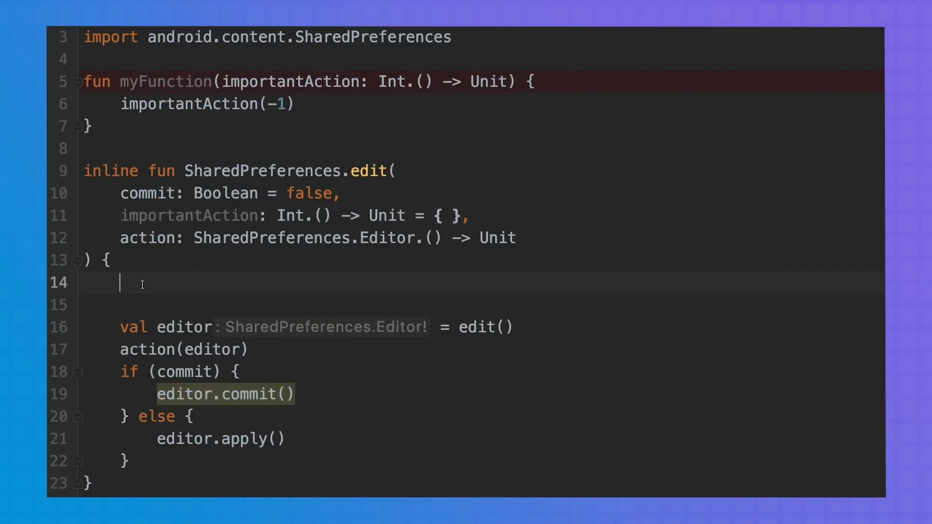
text(myFunction(importantAction))
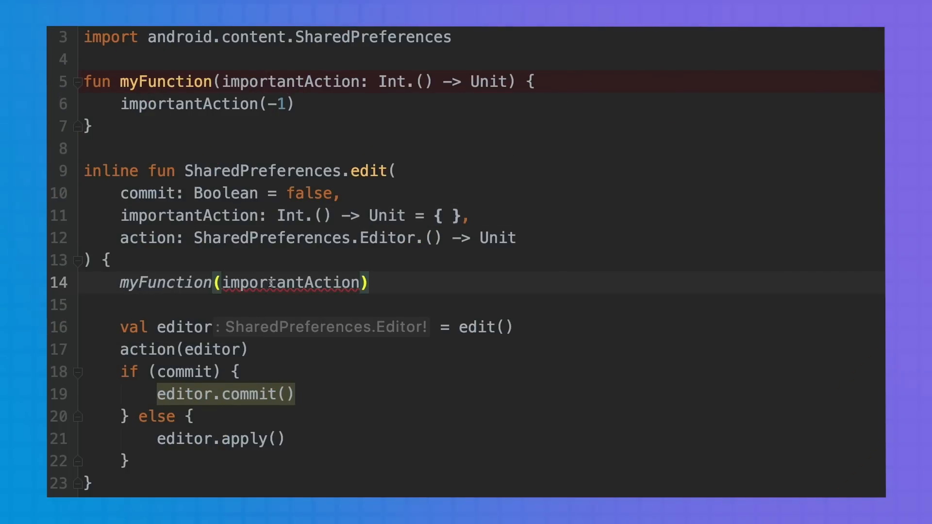
mouse_move(271, 283)
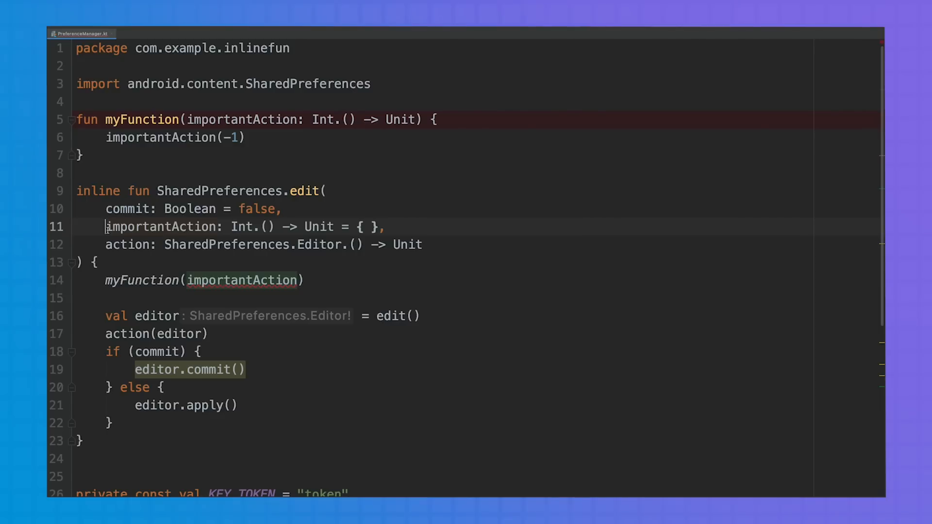
Mark importantAction noinline and decompile to see saveToken build a Function1 passed to myFunction
text(noinline)
text(by)
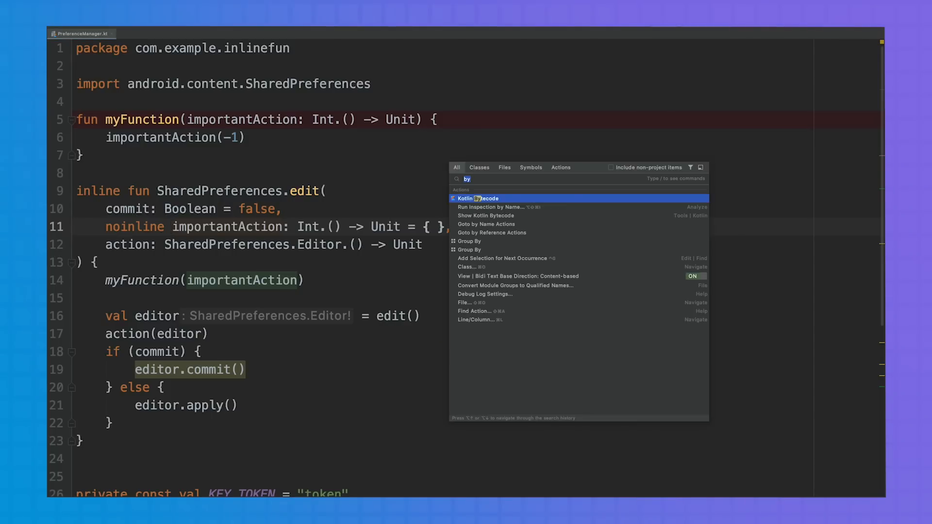
click(478, 198)
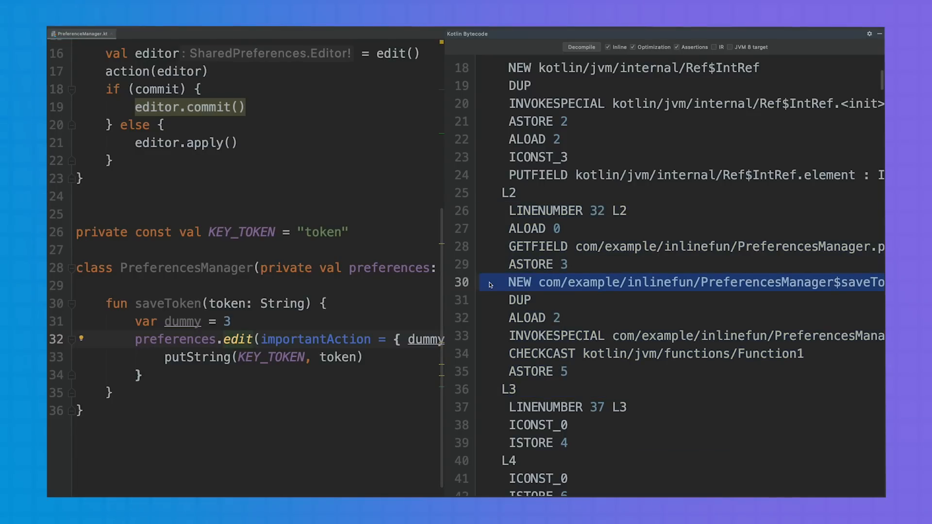
click(581, 46)
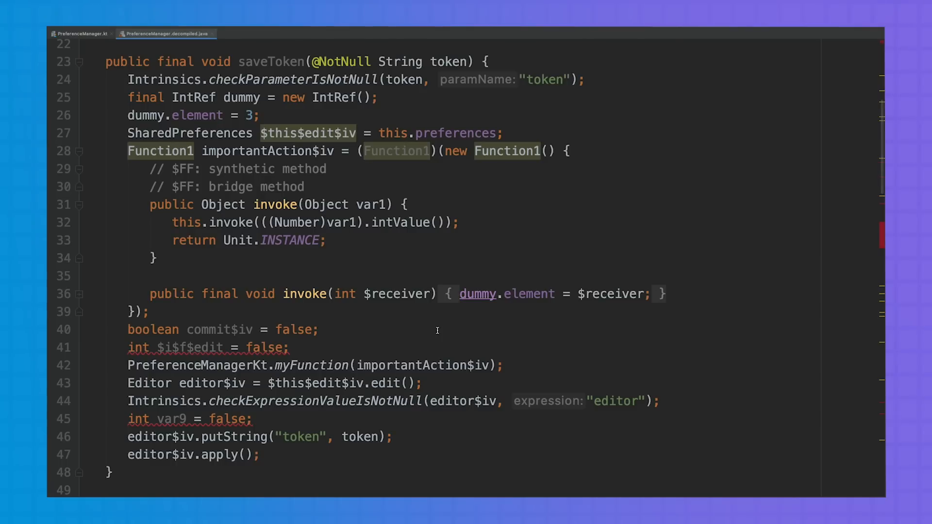